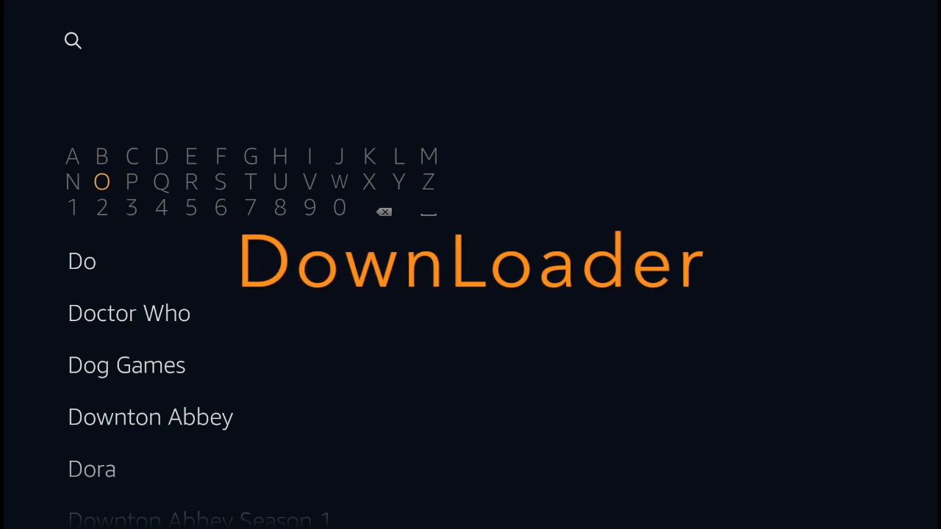
Type 'Dow' and pick the Downloader suggestion to see its search results.
click(339, 182)
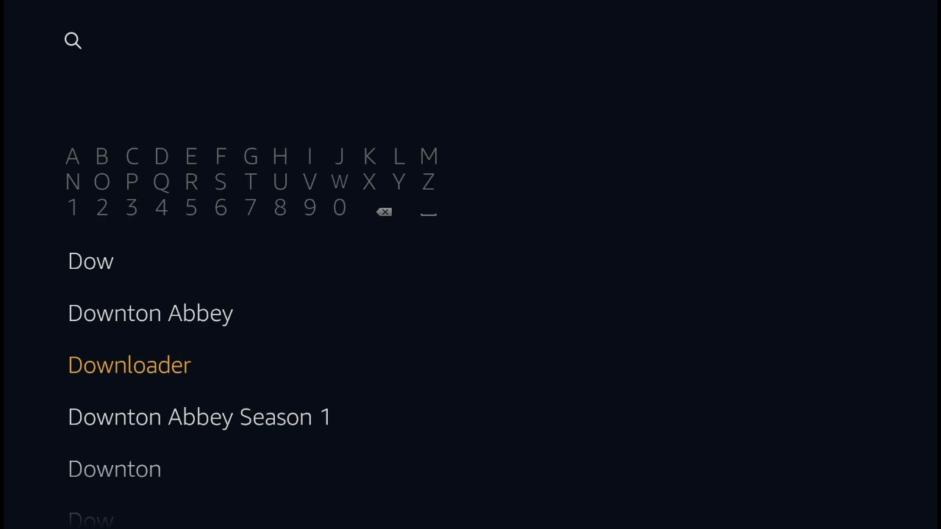
click(129, 365)
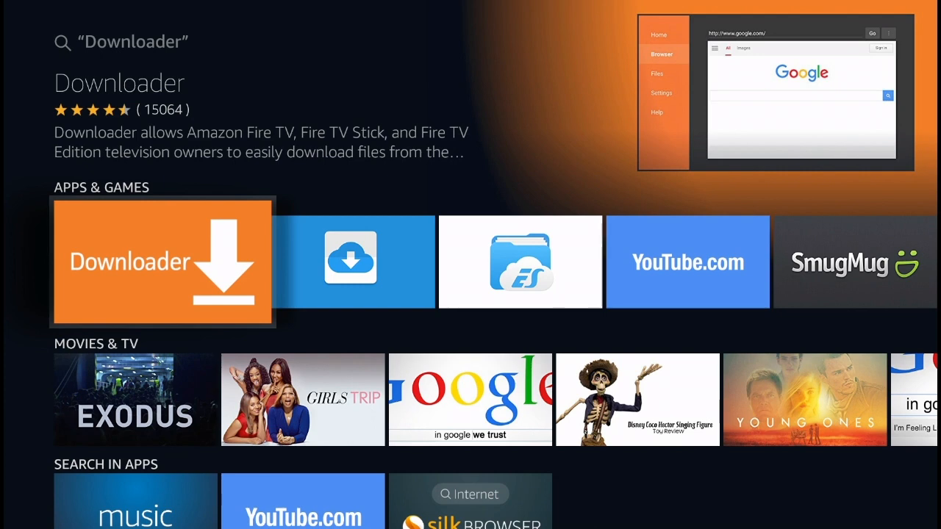
Get the Downloader app from its details page and dismiss the installed notice.
click(161, 261)
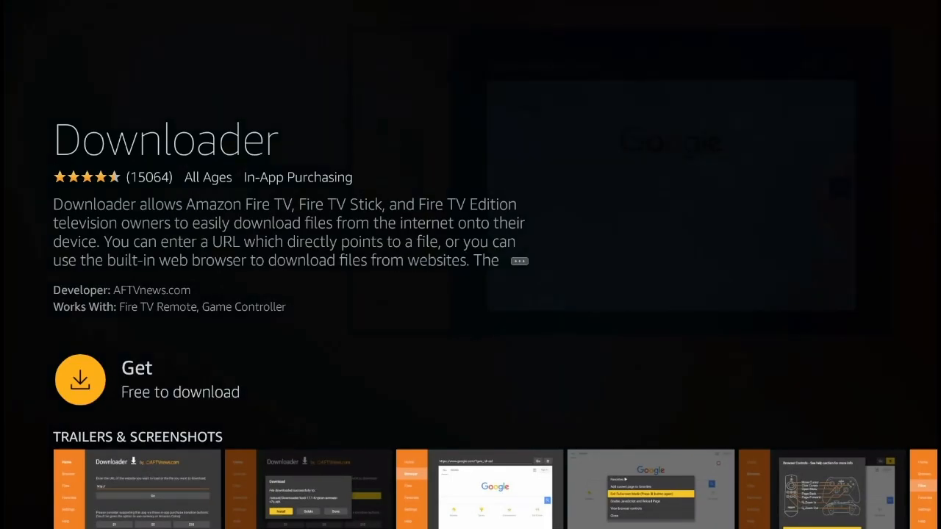
click(79, 380)
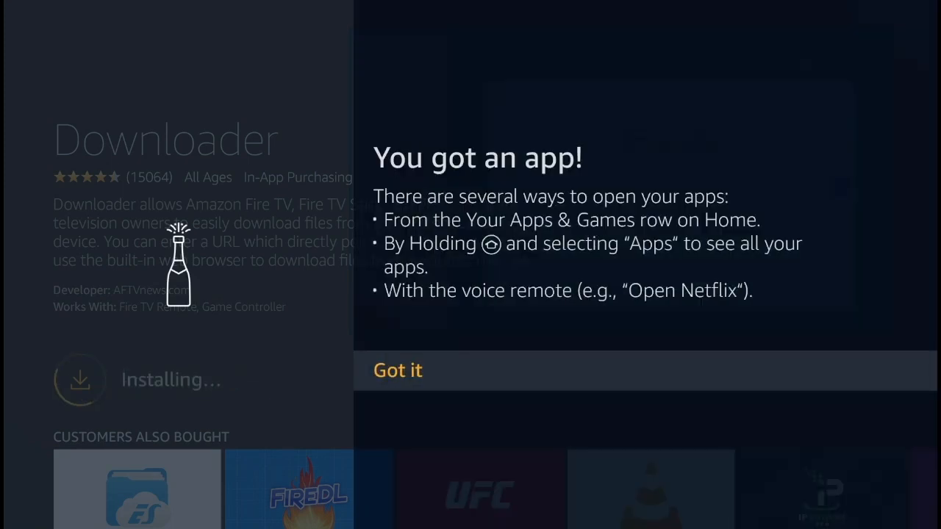
click(397, 370)
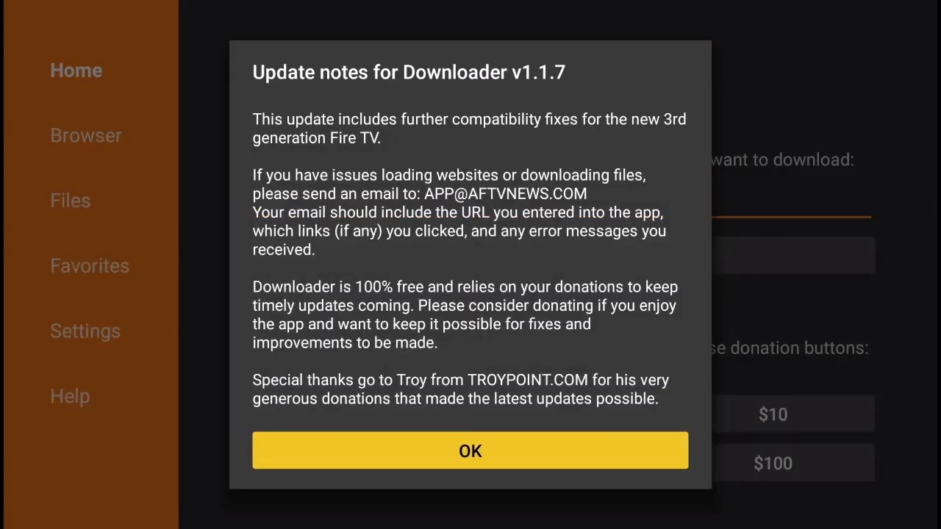
Dismiss the update notes and load avengerelectronics.com/APPS in Downloader's URL field.
click(469, 451)
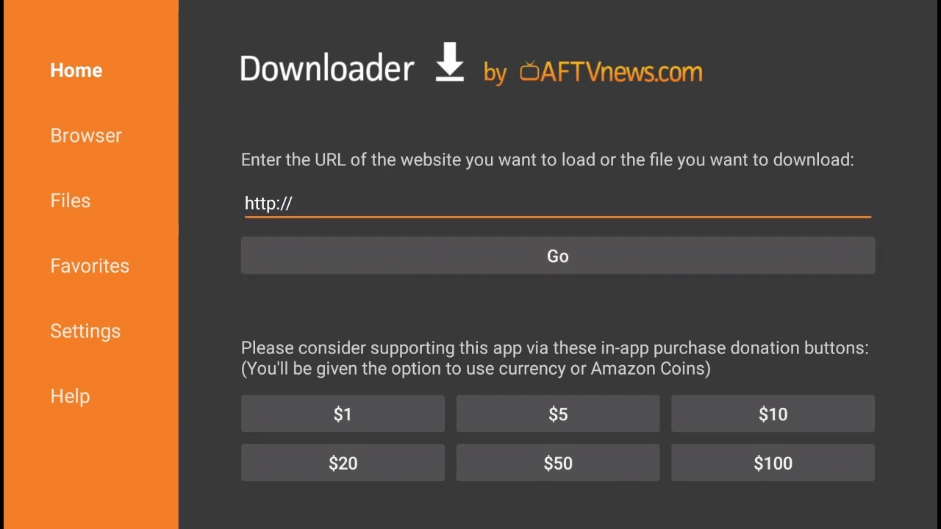
click(557, 217)
text(avengerelectron)
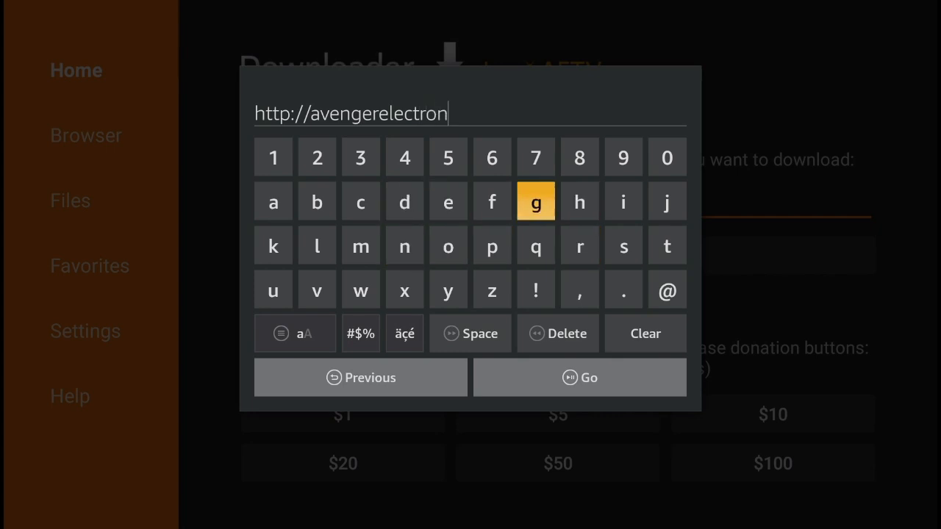
click(623, 290)
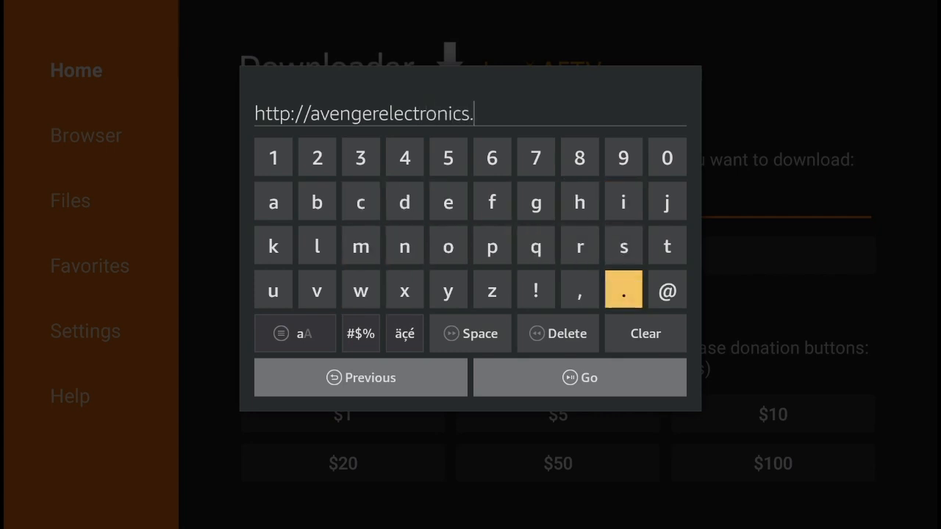
click(360, 246)
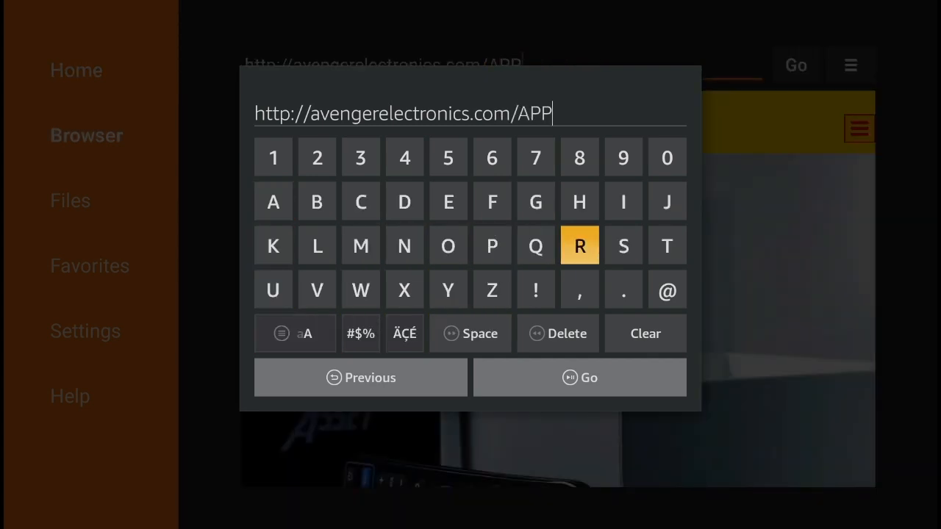
click(580, 377)
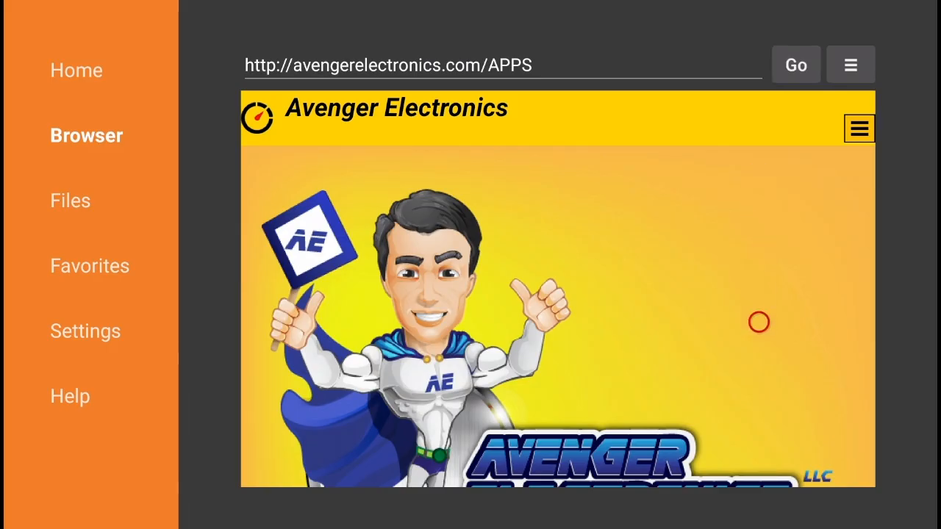
Scroll the Avenger Electronics page down past its banner to reveal the download content.
scroll(down, 3)
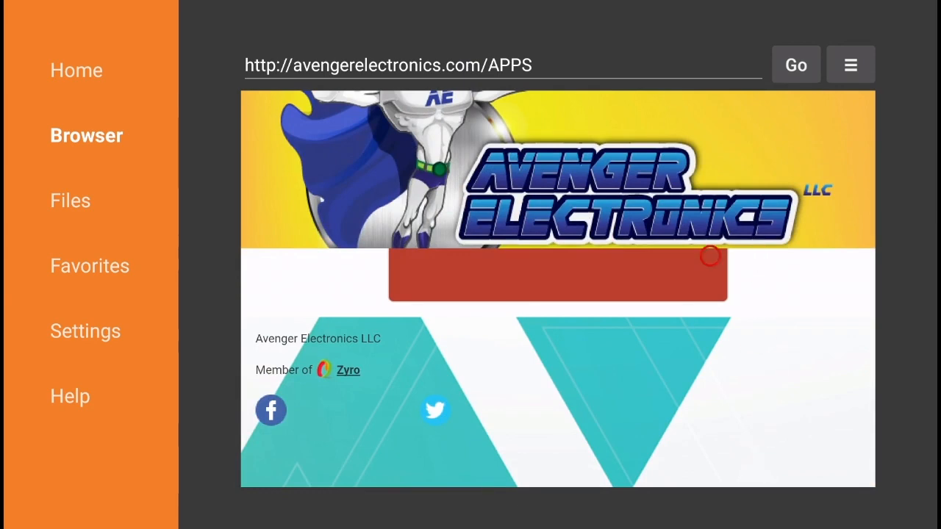
mouse_move(516, 272)
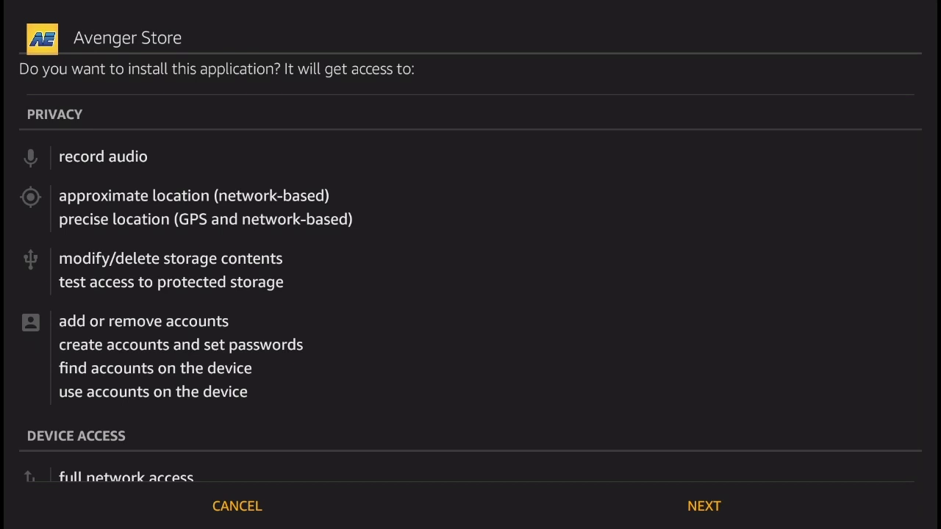
Scroll through Avenger Store's permissions and confirm its installation.
scroll(down, 3)
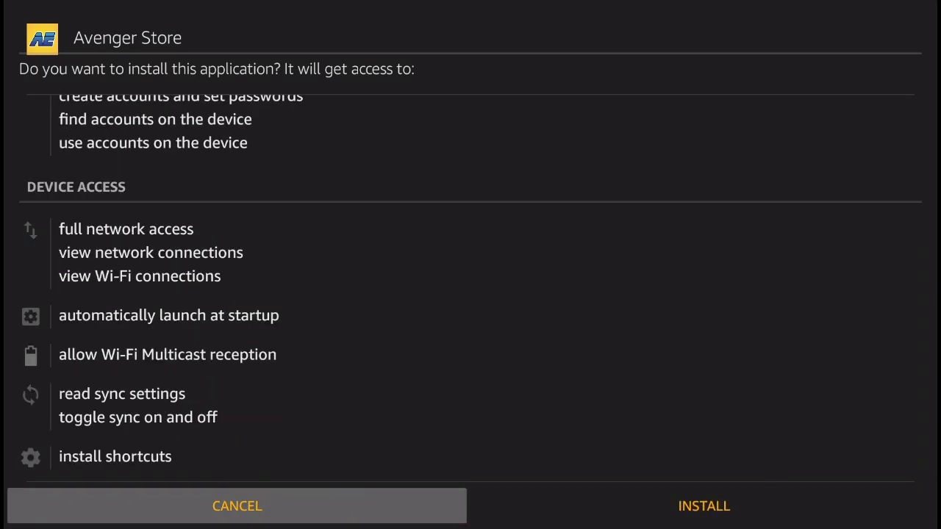
click(706, 506)
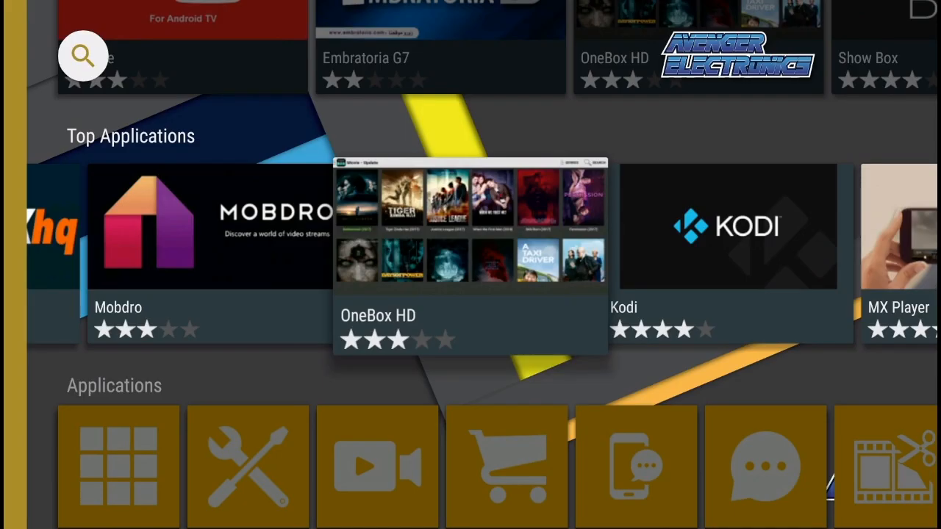
Scroll Top Applications to TVZion, open its page and start its install.
scroll(right, 3)
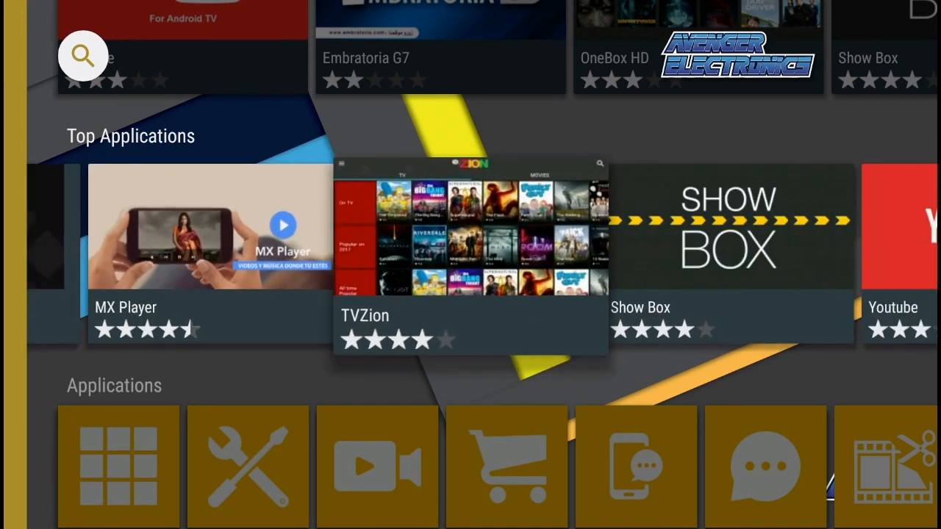
click(470, 250)
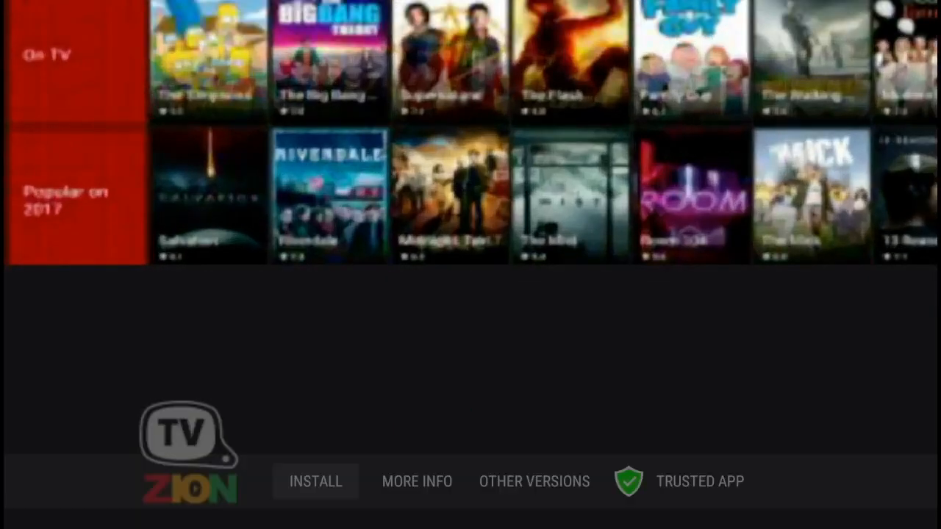
click(316, 481)
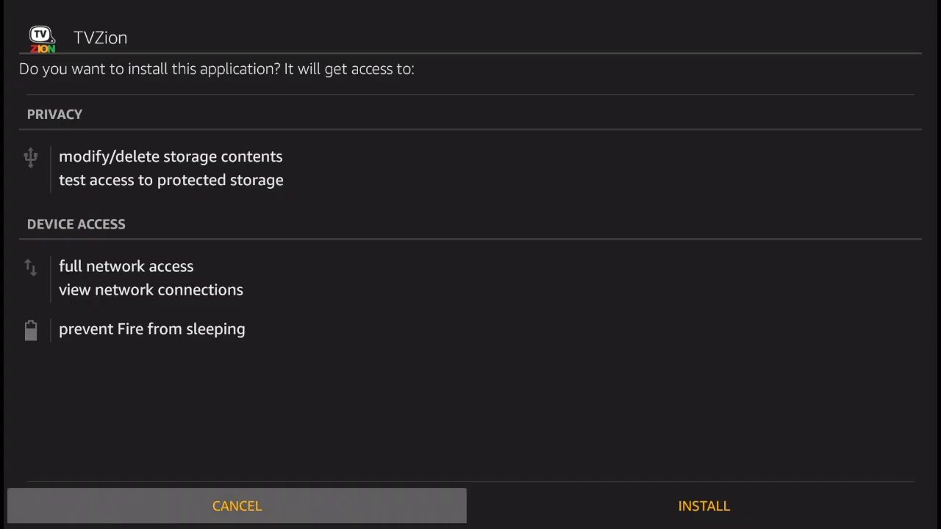
Confirm installing TVZion on its permissions screen.
click(704, 506)
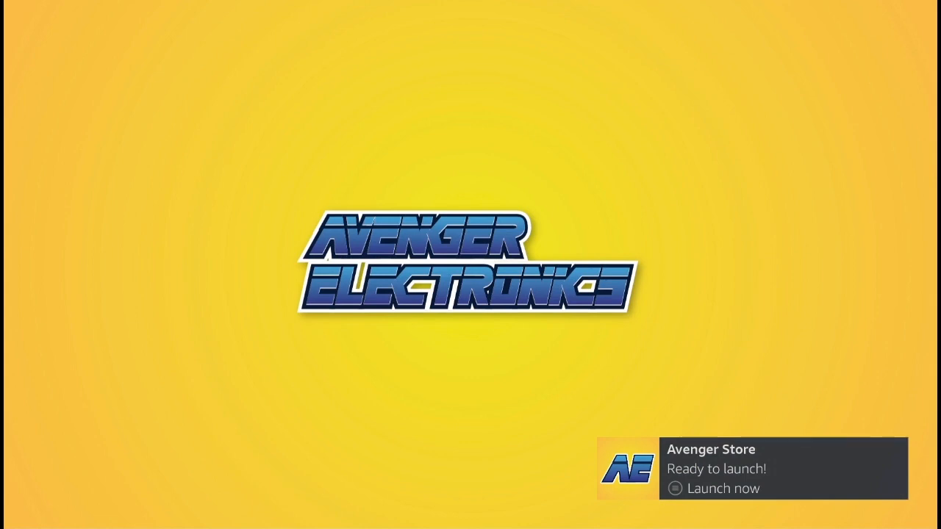
Launch Avenger Store from its notification and scroll to Editors' Choice and Top Applications.
click(715, 489)
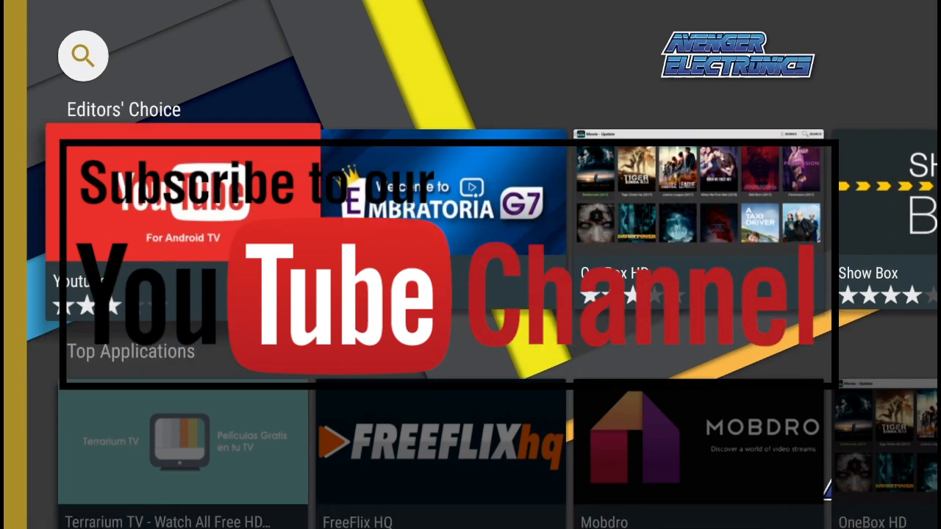
scroll(down, 3)
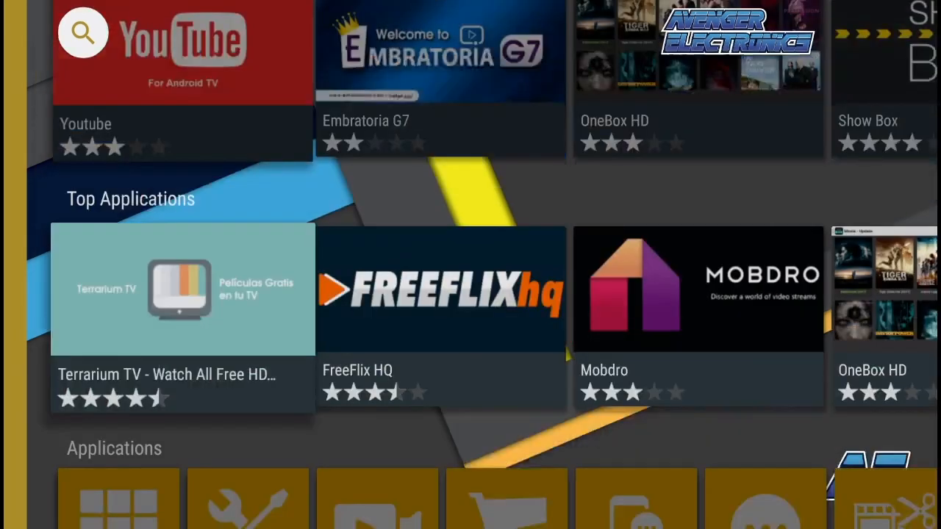